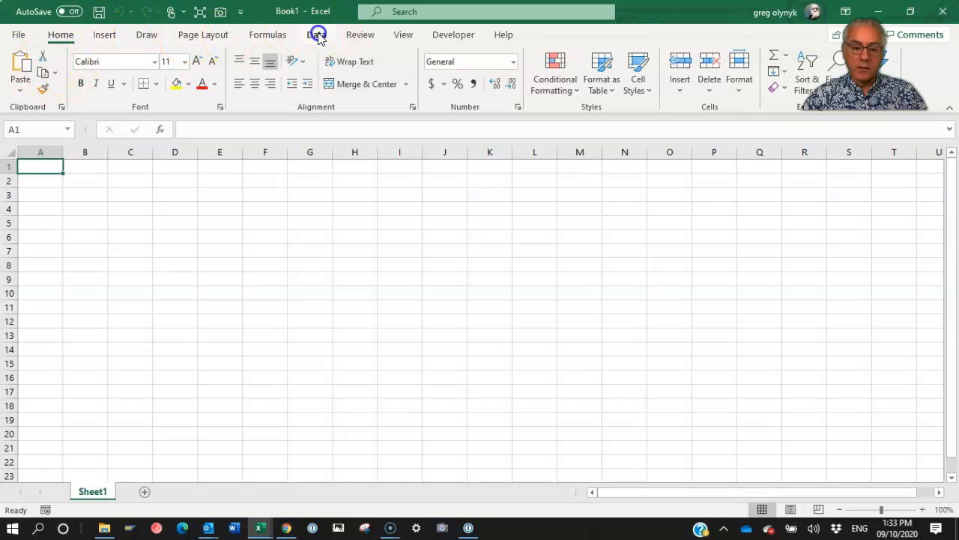
Step: Browse the Data tab's Get Data From File import options
{"action": "left_click", "coordinate": [317, 34]}
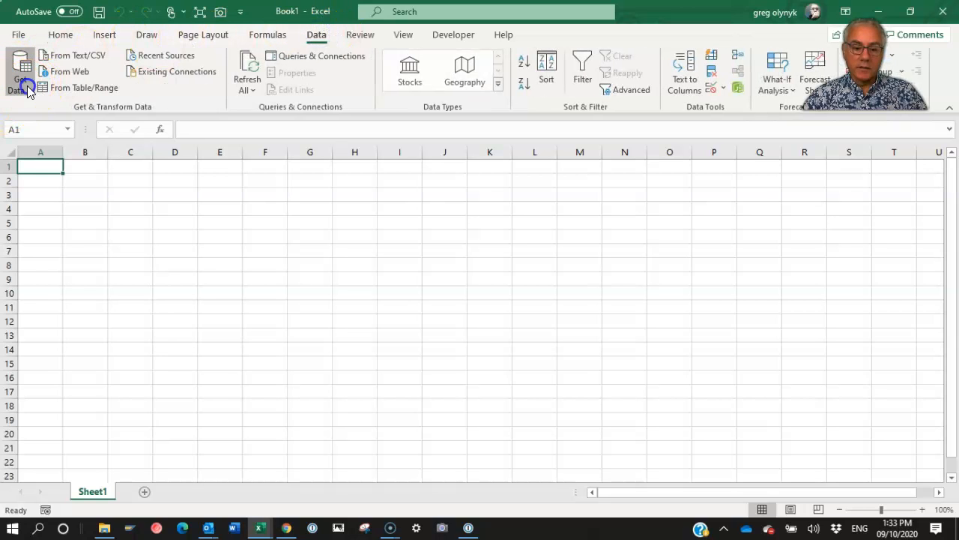
{"action": "left_click", "coordinate": [19, 72]}
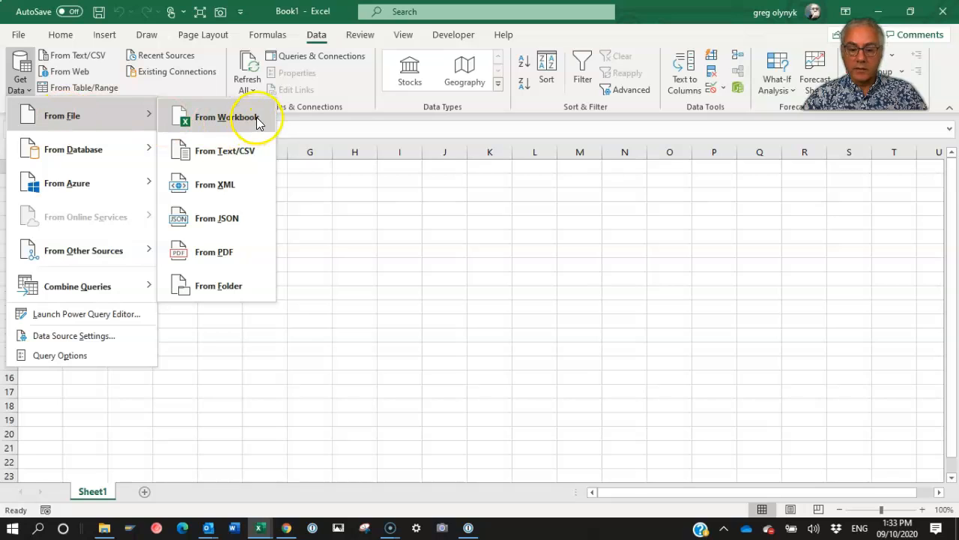
{"action": "mouse_move", "coordinate": [240, 120]}
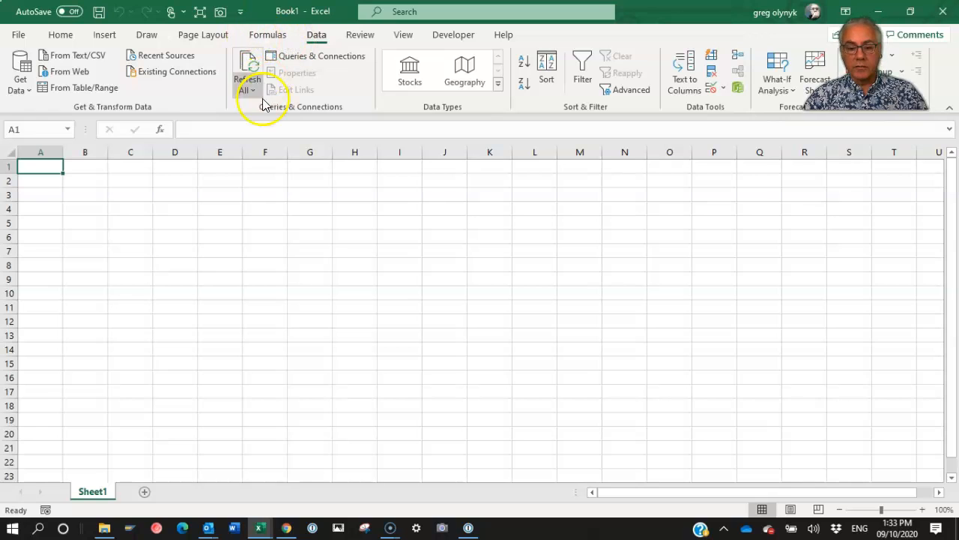
{"action": "mouse_move", "coordinate": [299, 98]}
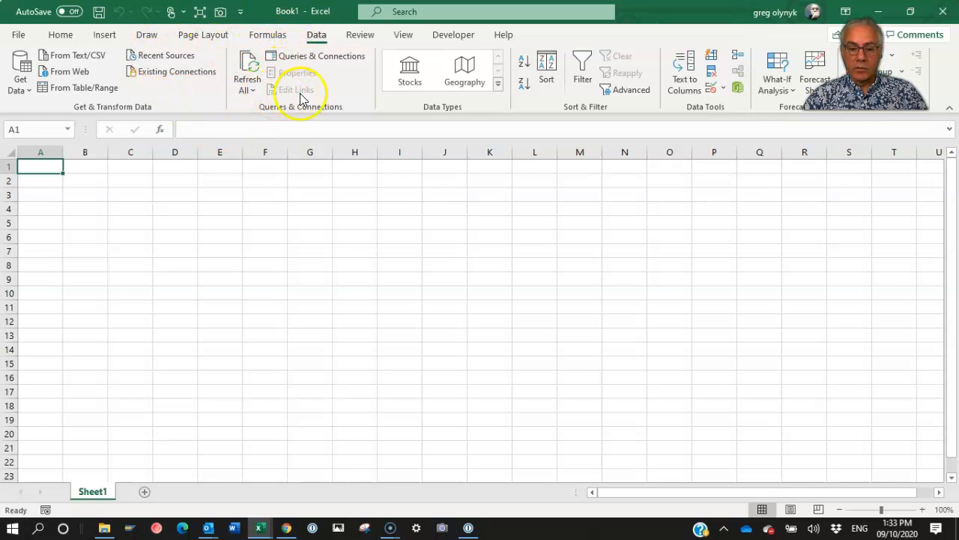
{"action": "mouse_move", "coordinate": [305, 57]}
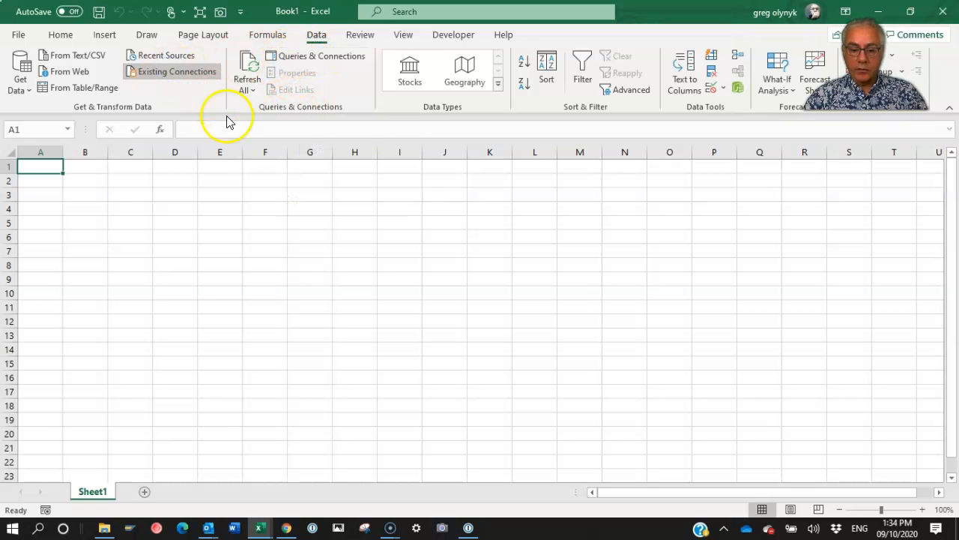
Step: Browse via Existing Connections to the employee workbook on the Desktop as the data source
{"action": "left_click", "coordinate": [176, 71]}
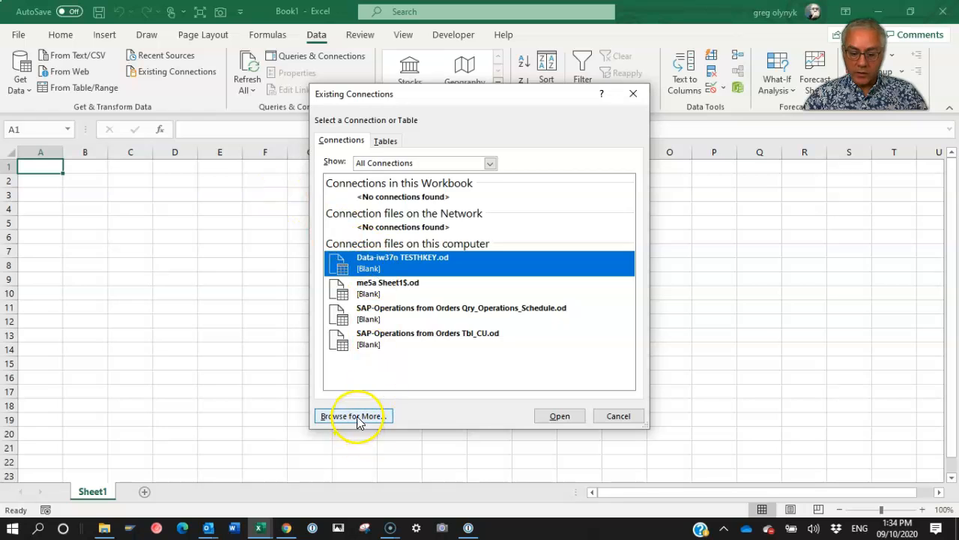
{"action": "left_click", "coordinate": [352, 415]}
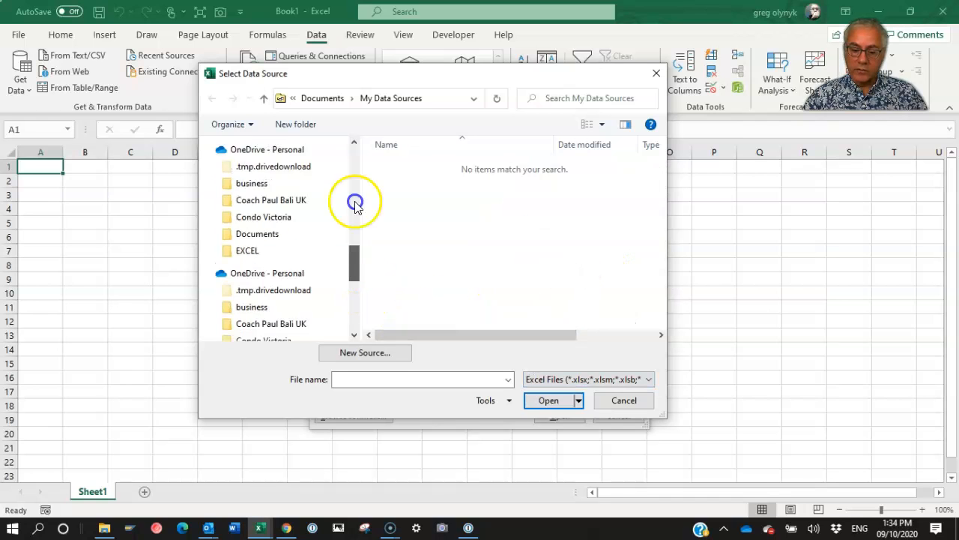
{"action": "left_click", "coordinate": [251, 228]}
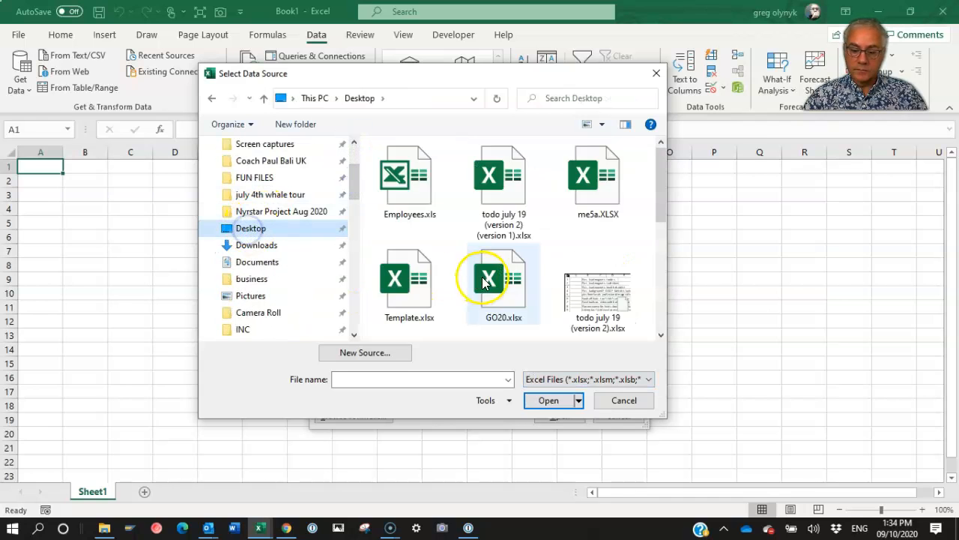
{"action": "left_click", "coordinate": [624, 399]}
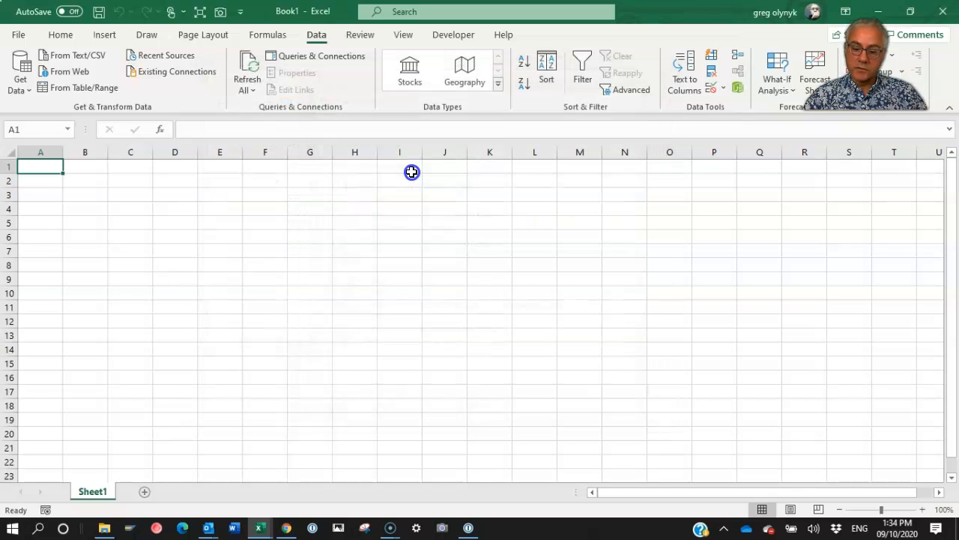
{"action": "mouse_move", "coordinate": [329, 268]}
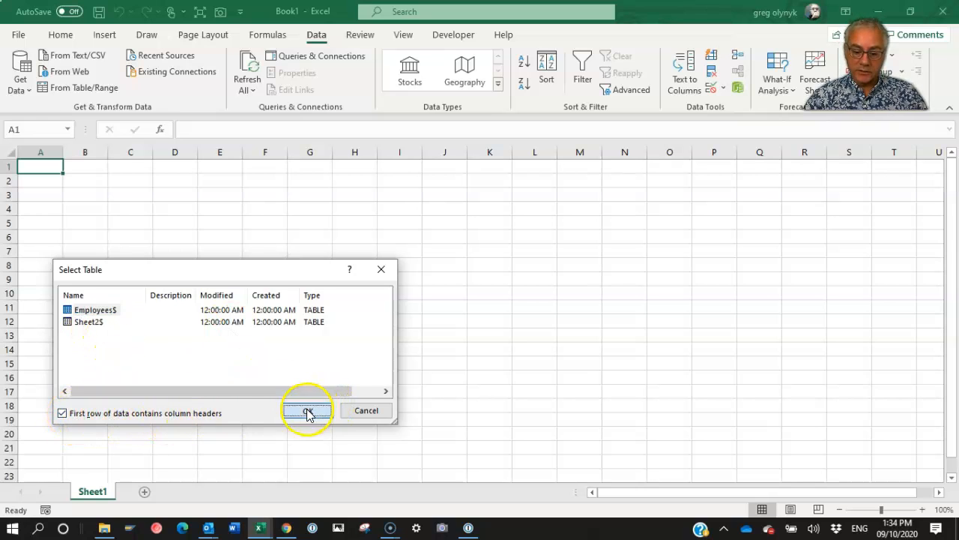
Step: Link the Employees$ sheet and import it as a table at $A$1 of the existing worksheet
{"action": "left_click", "coordinate": [307, 410]}
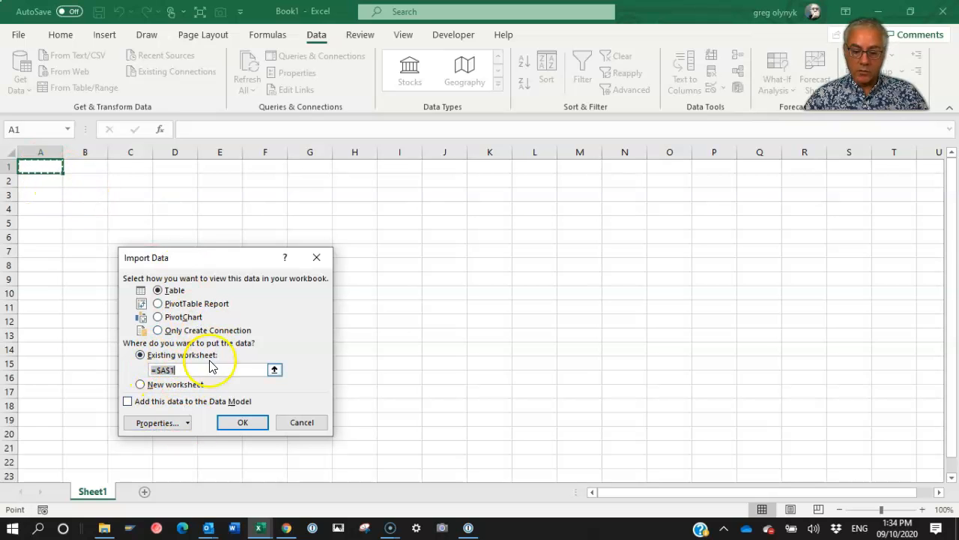
{"action": "left_click", "coordinate": [187, 422]}
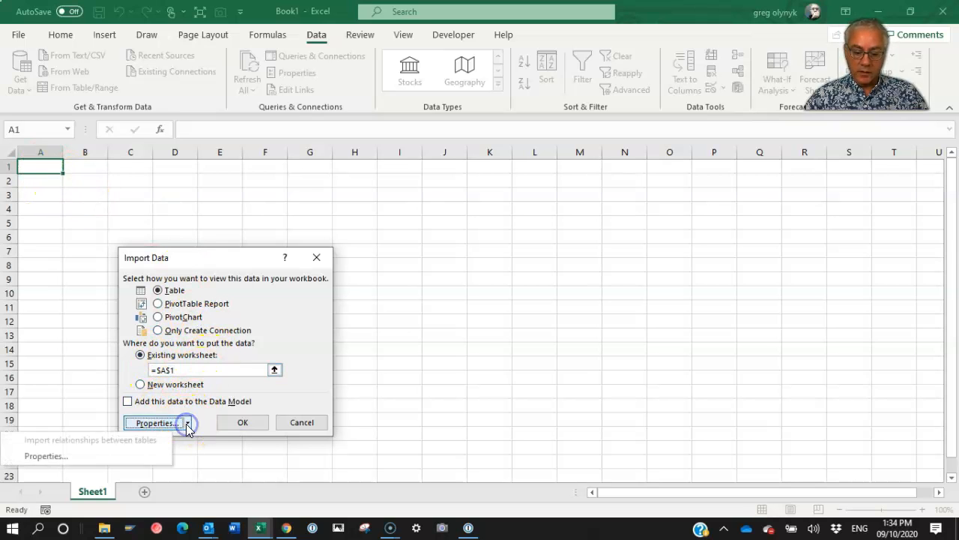
{"action": "left_click", "coordinate": [243, 422]}
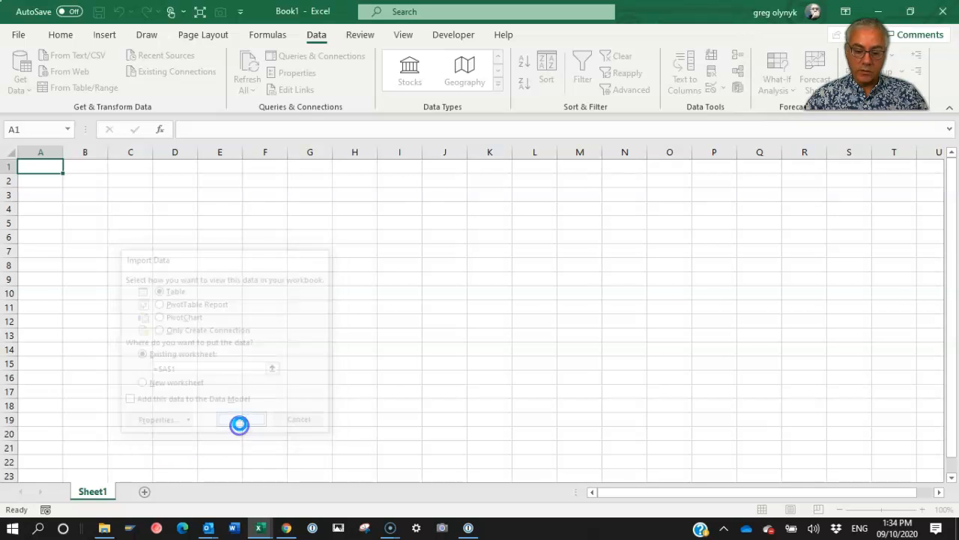
{"action": "left_click", "coordinate": [240, 418]}
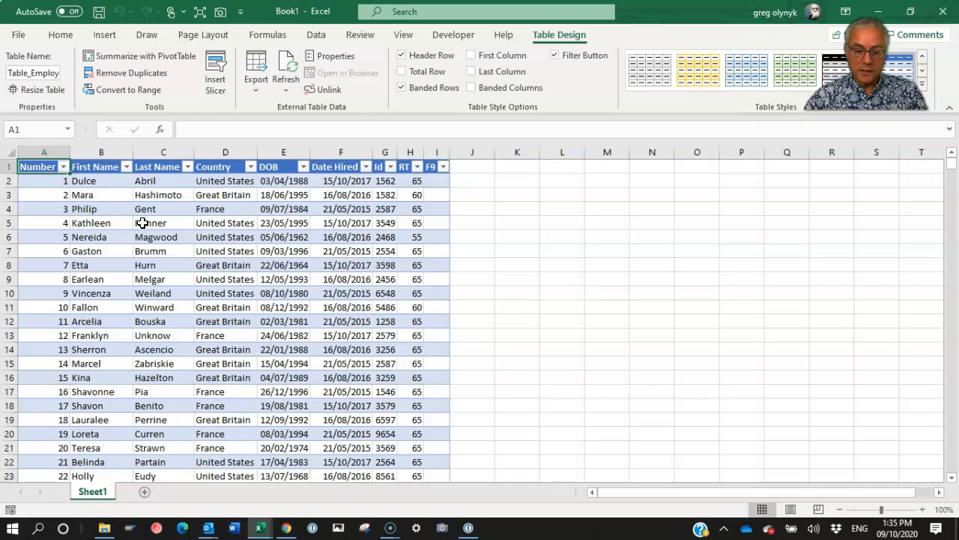
{"action": "mouse_move", "coordinate": [410, 195]}
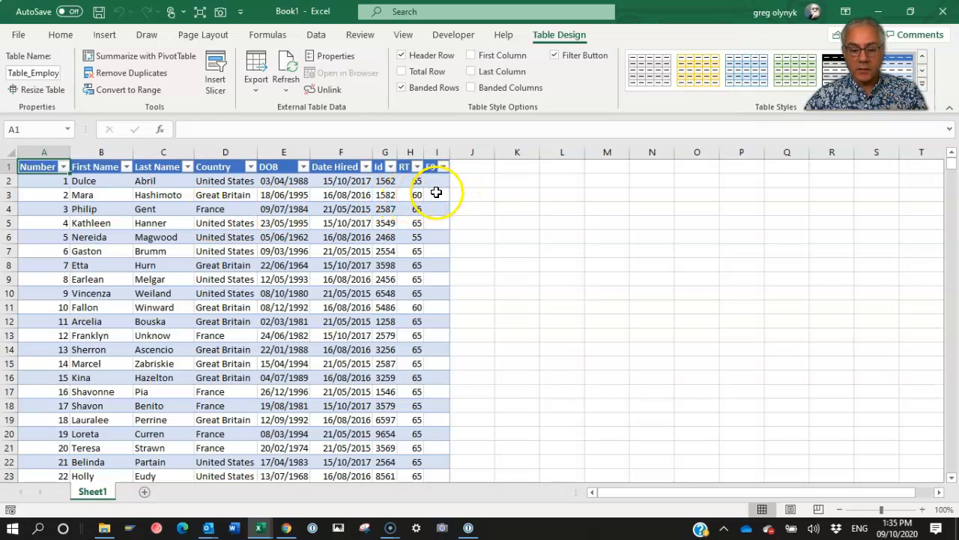
Step: Select cell J1, then open the Last Name column's filter list
{"action": "left_click", "coordinate": [469, 166]}
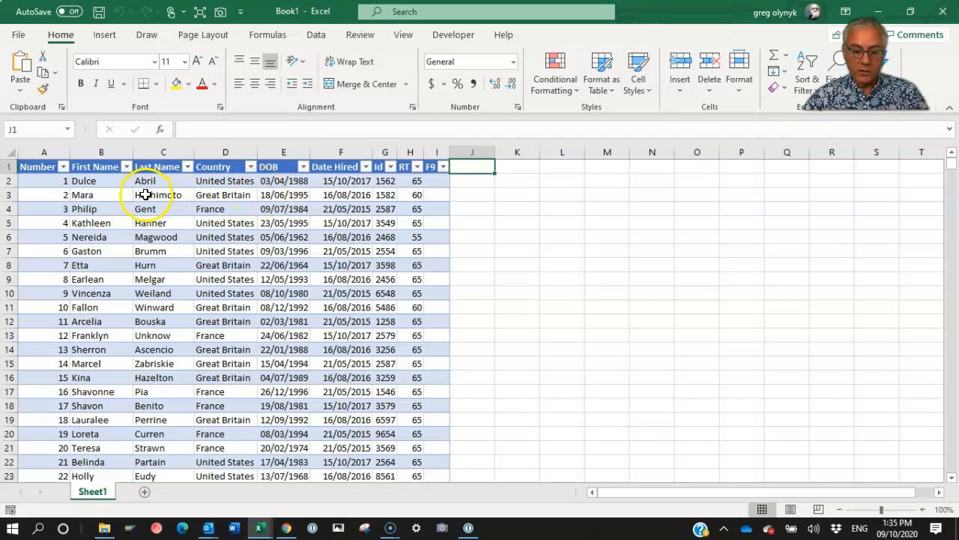
{"action": "mouse_move", "coordinate": [171, 200]}
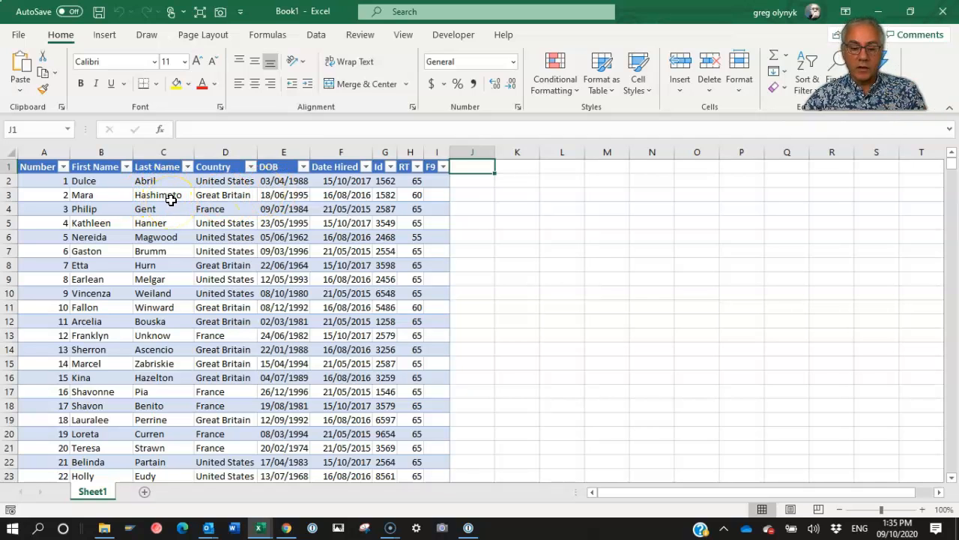
{"action": "left_click", "coordinate": [187, 166]}
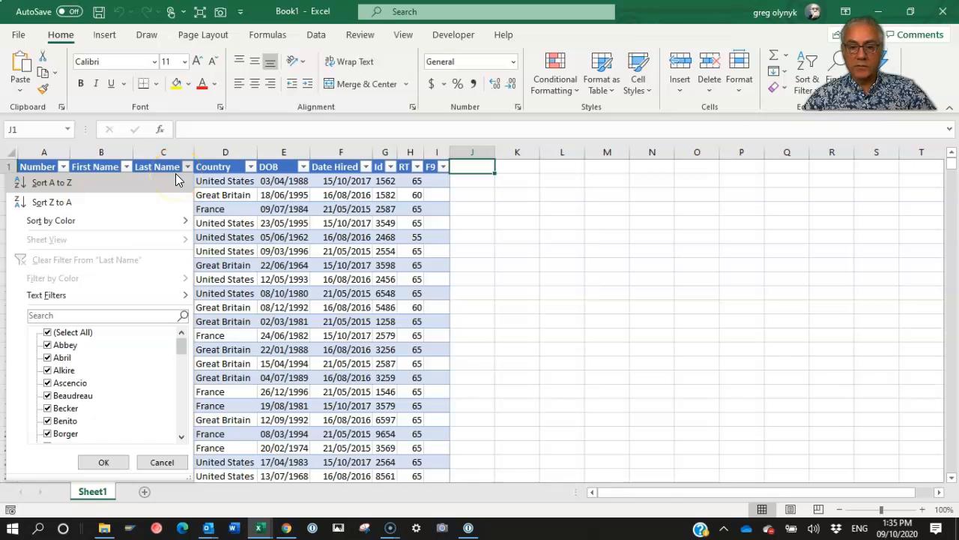
Step: Filter Last Name to surnames containing 'be', showing 400 of 5000 records
{"action": "scroll", "scroll_direction": "down", "scroll_amount": 3}
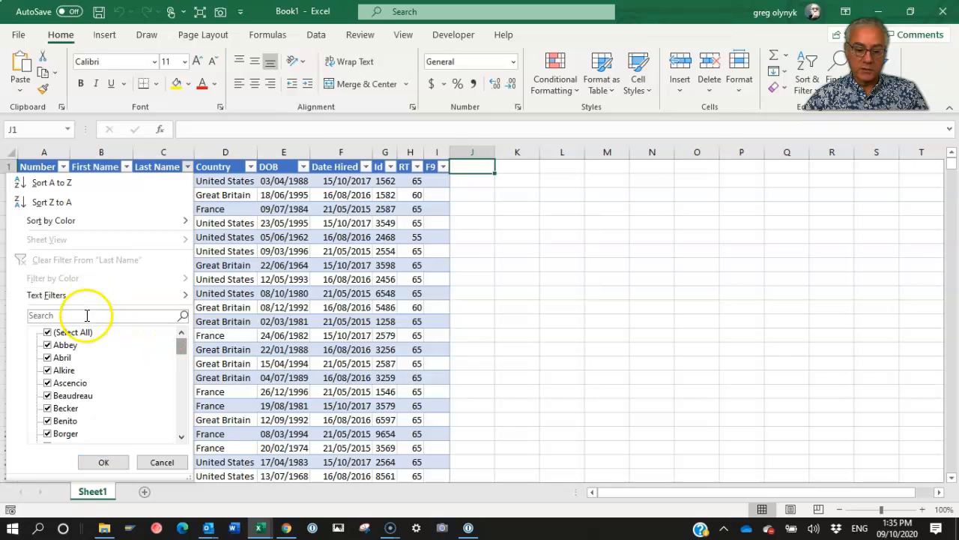
{"action": "left_click", "coordinate": [47, 332]}
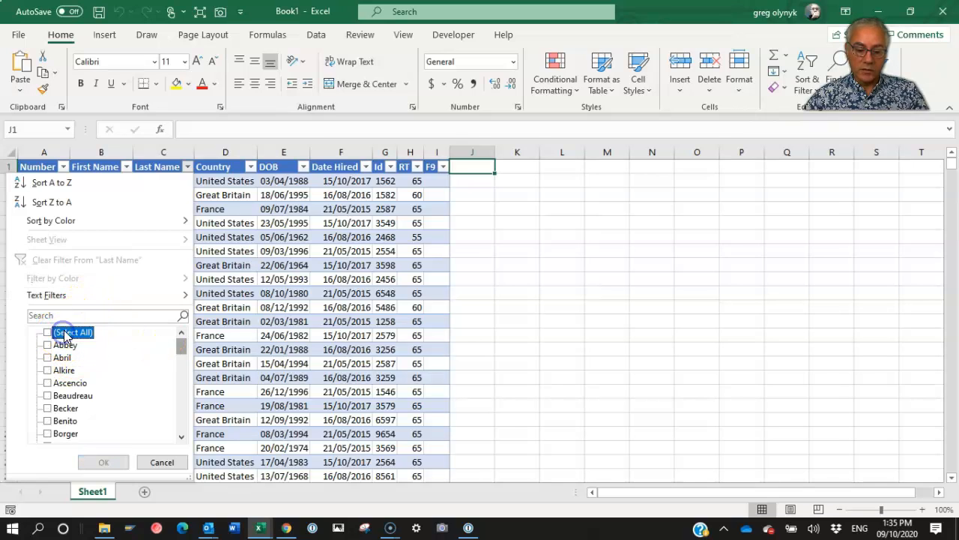
{"action": "left_click", "coordinate": [47, 332]}
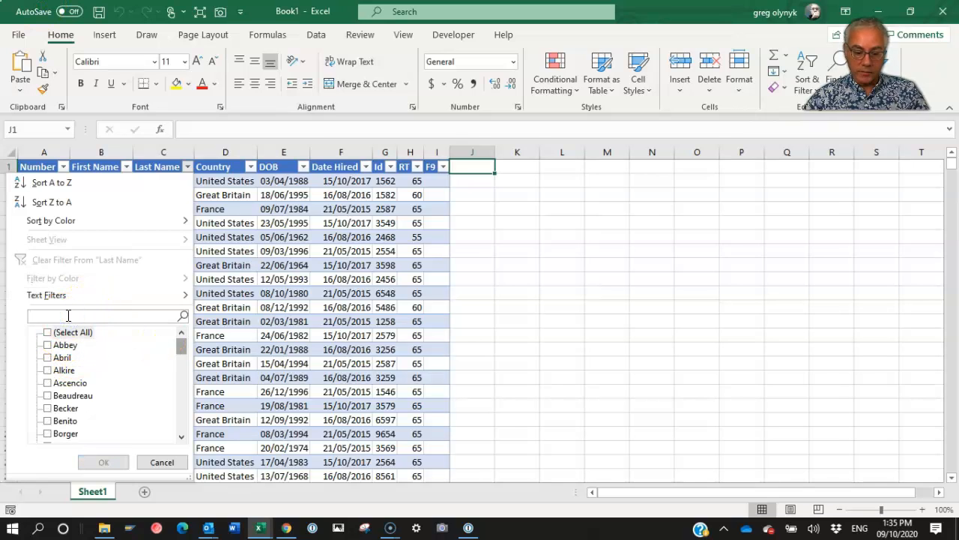
{"action": "type", "text": "b"}
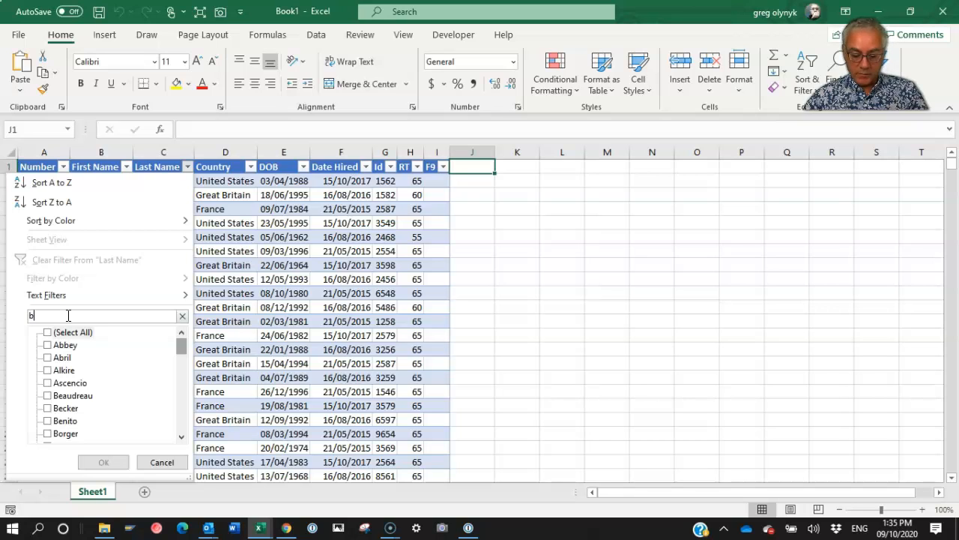
{"action": "type", "text": "e"}
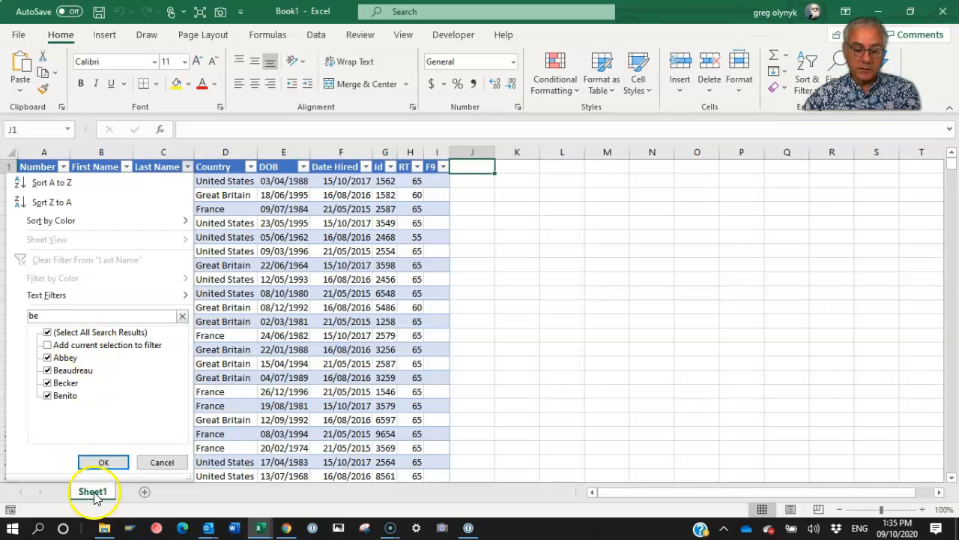
{"action": "left_click", "coordinate": [103, 461]}
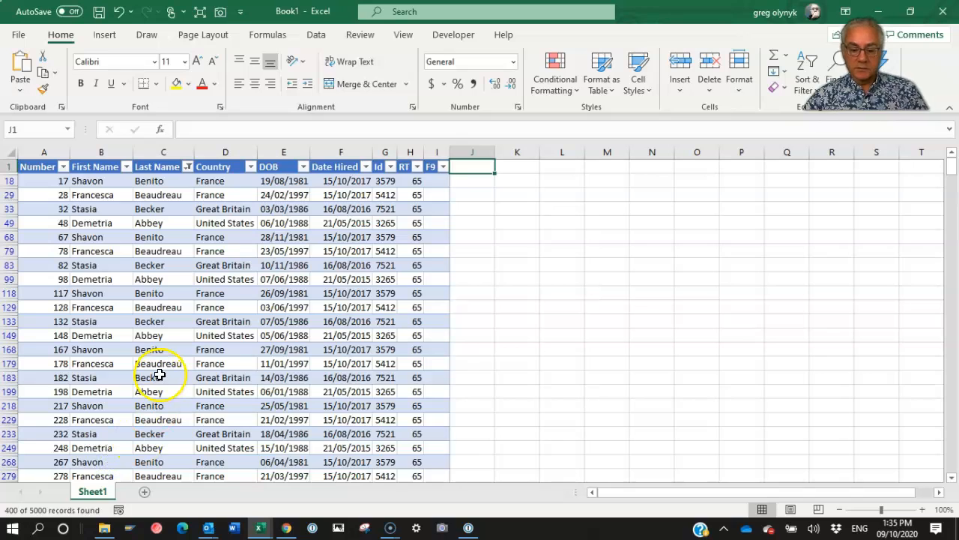
{"action": "mouse_move", "coordinate": [159, 313]}
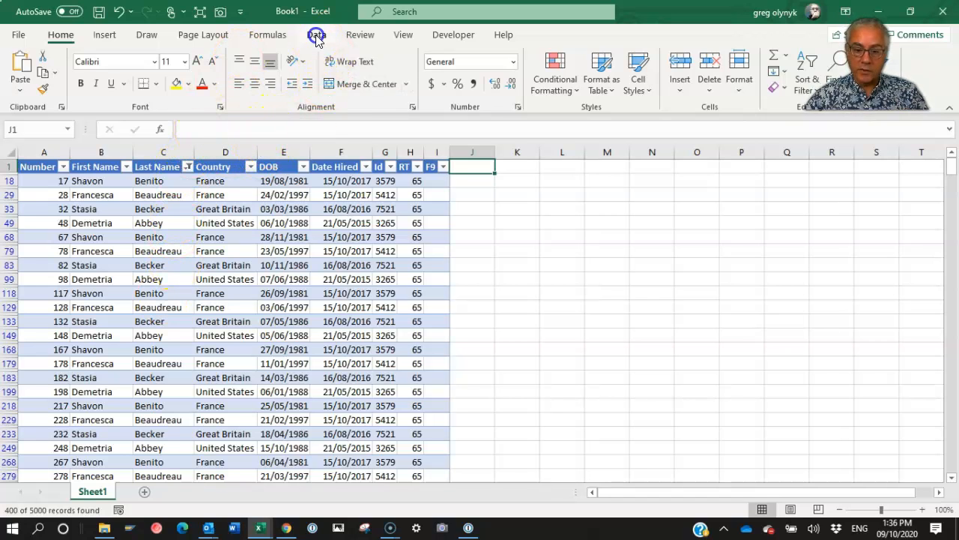
Step: Clear the Last Name filter from the Data tab's Sort & Filter group
{"action": "left_click", "coordinate": [316, 34]}
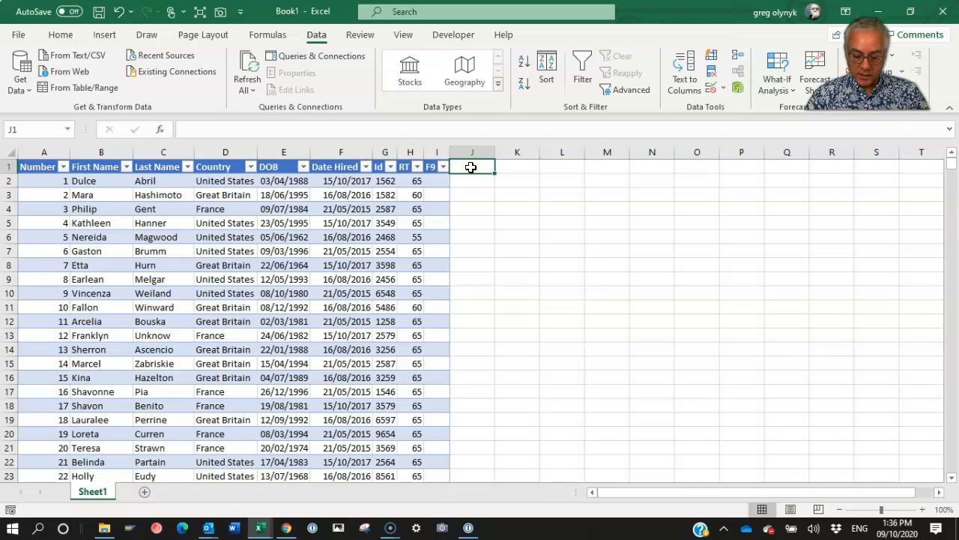
Step: Add a YRS column with =DATEDIF([@[Date Hired]],NOW(),"Y") filled down the table
{"action": "type", "text": "YRS"}
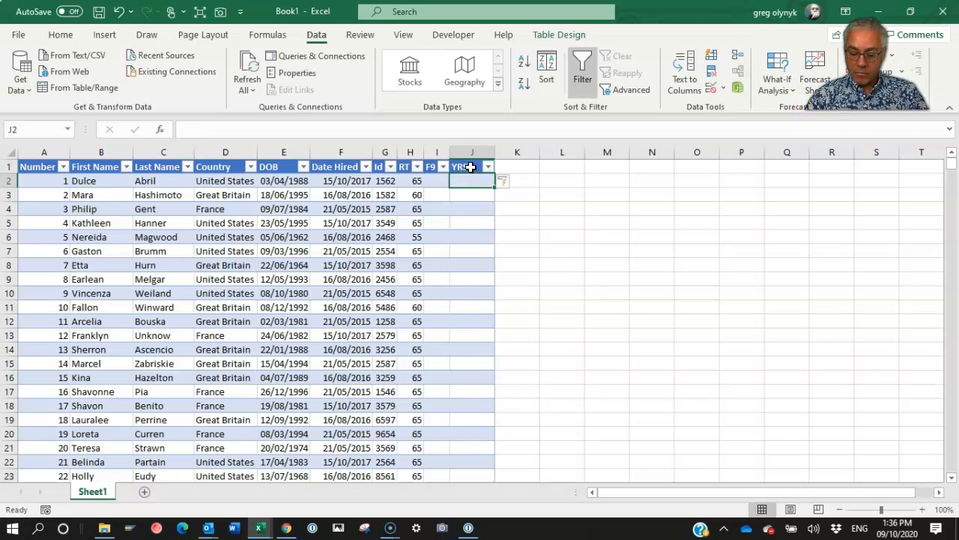
{"action": "type", "text": "="}
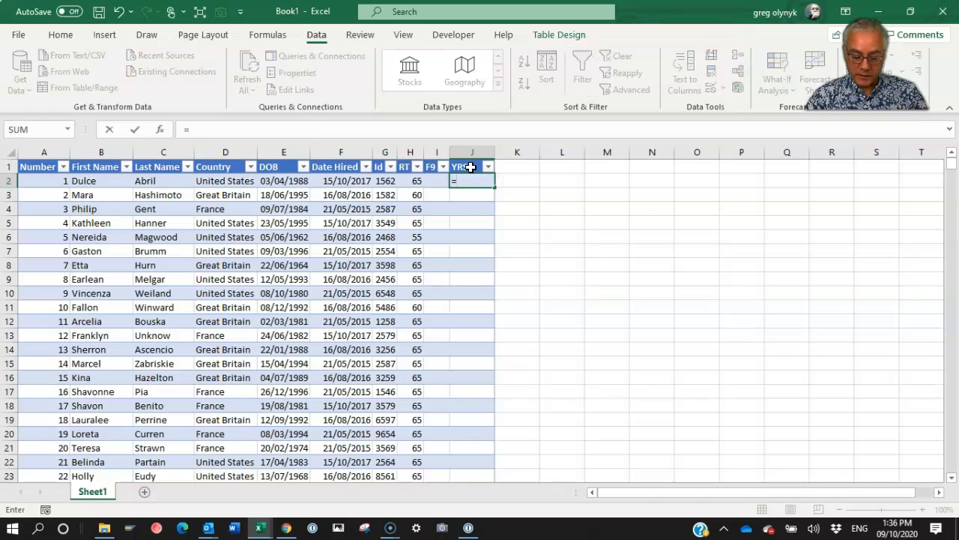
{"action": "type", "text": "datedi"}
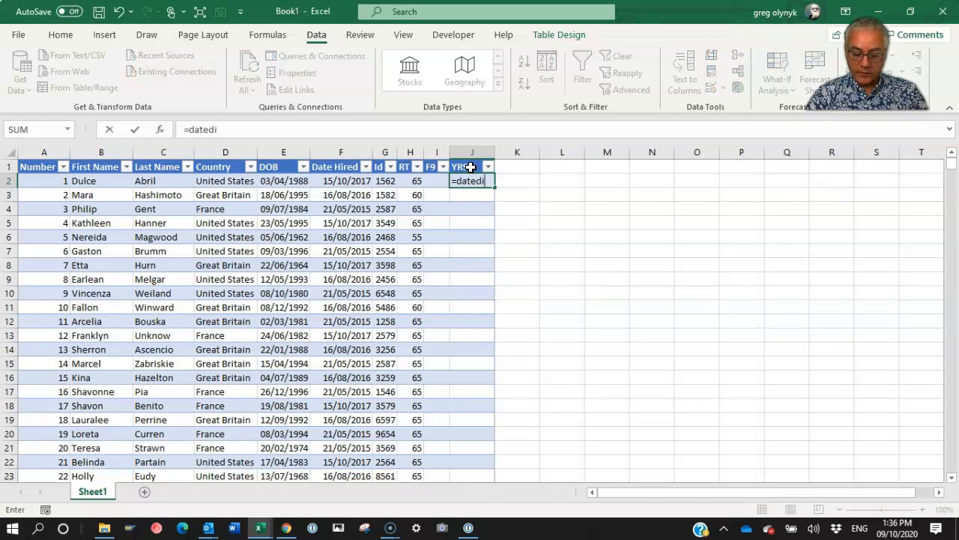
{"action": "type", "text": "f("}
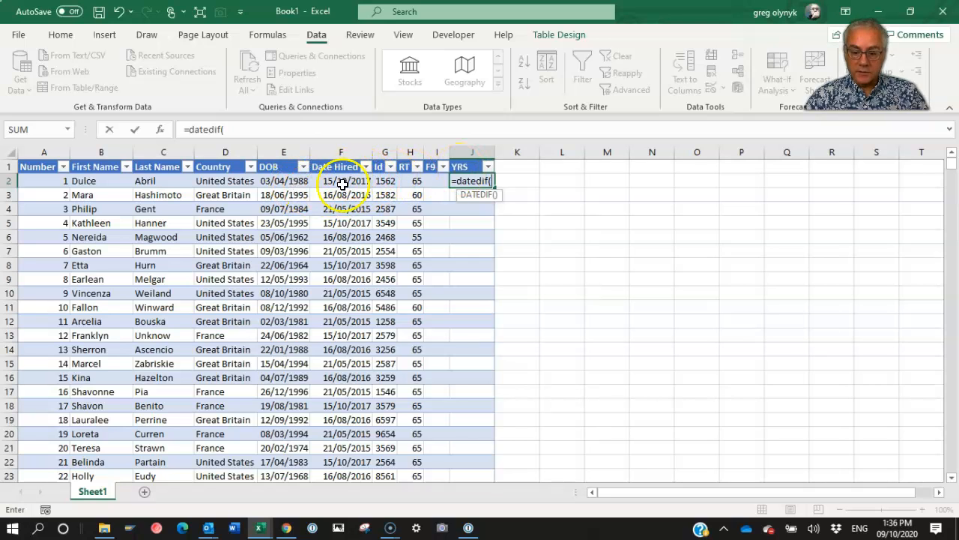
{"action": "left_click", "coordinate": [341, 181]}
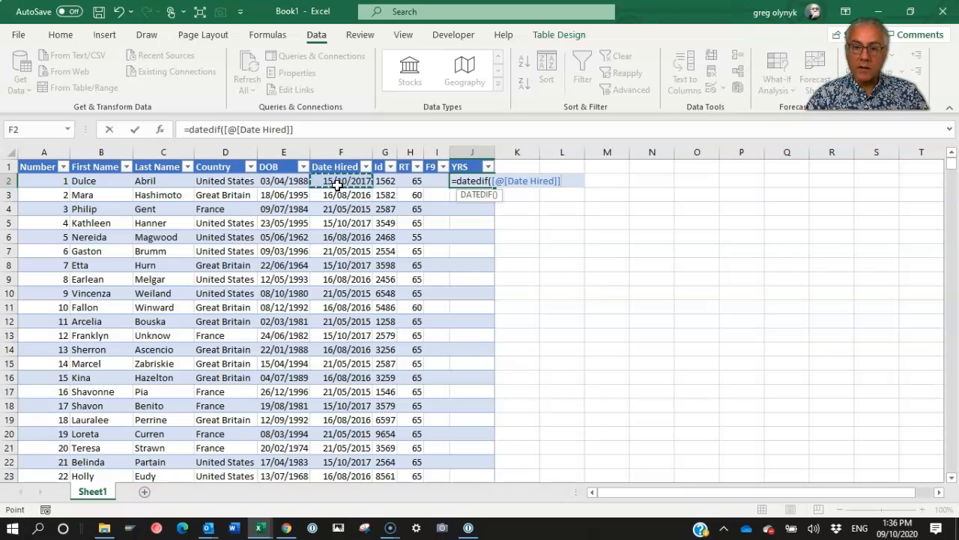
{"action": "type", "text": ","}
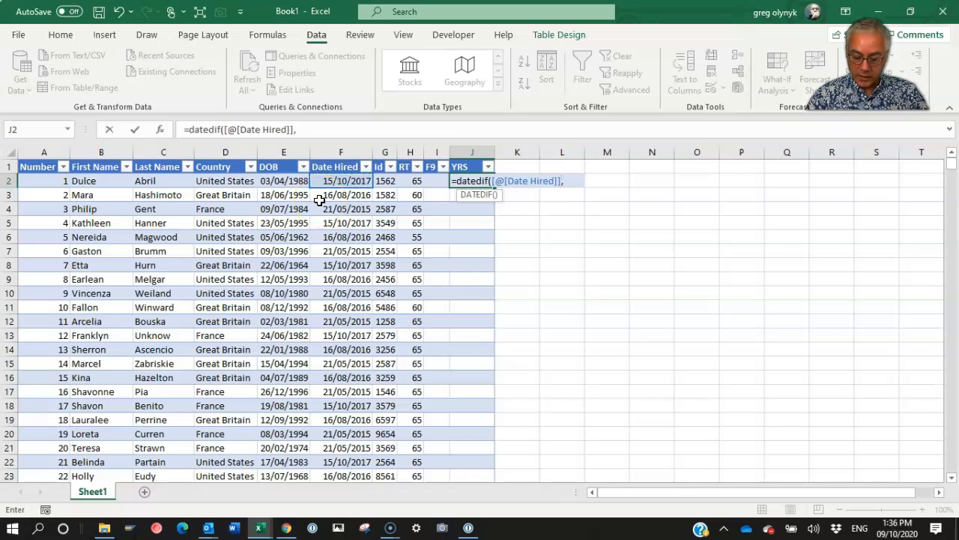
{"action": "type", "text": "now()"}
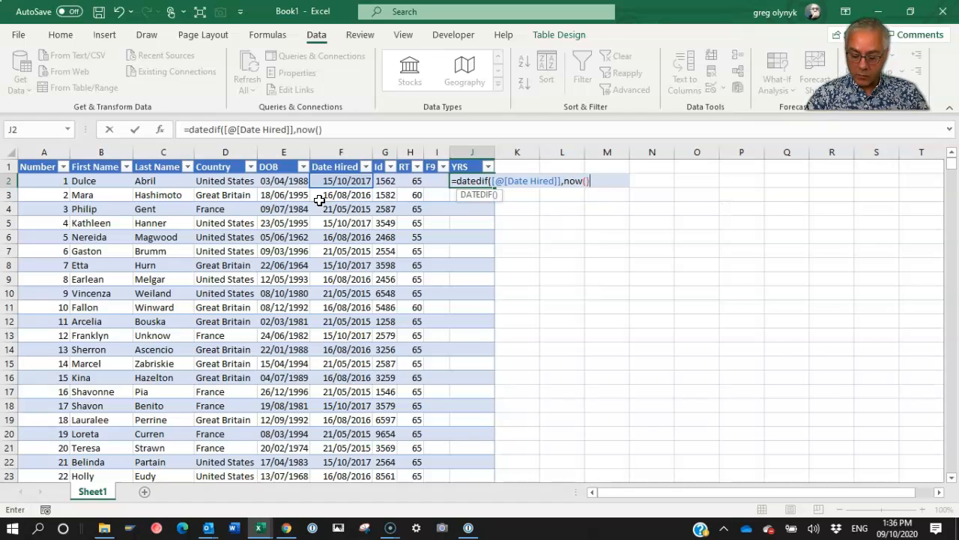
{"action": "type", "text": ","}
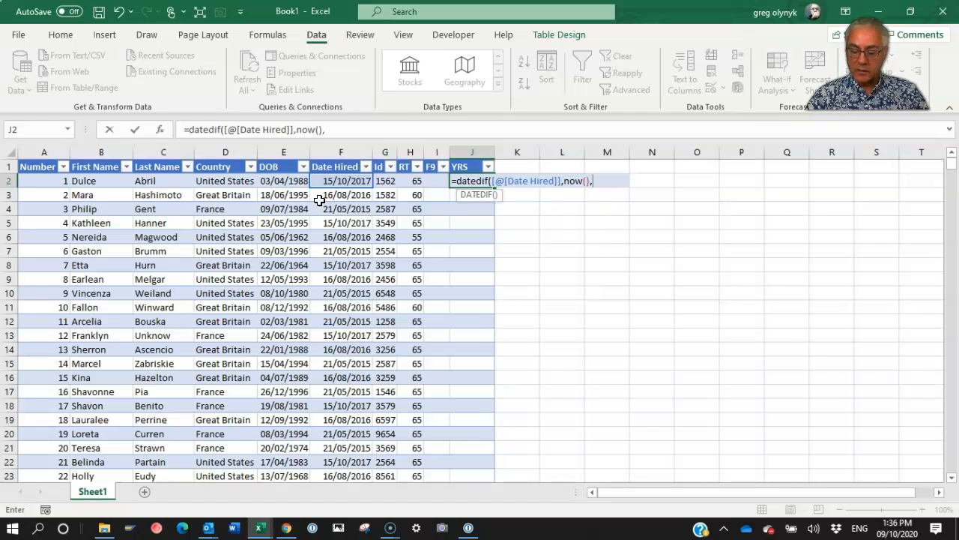
{"action": "type", "text": "\""}
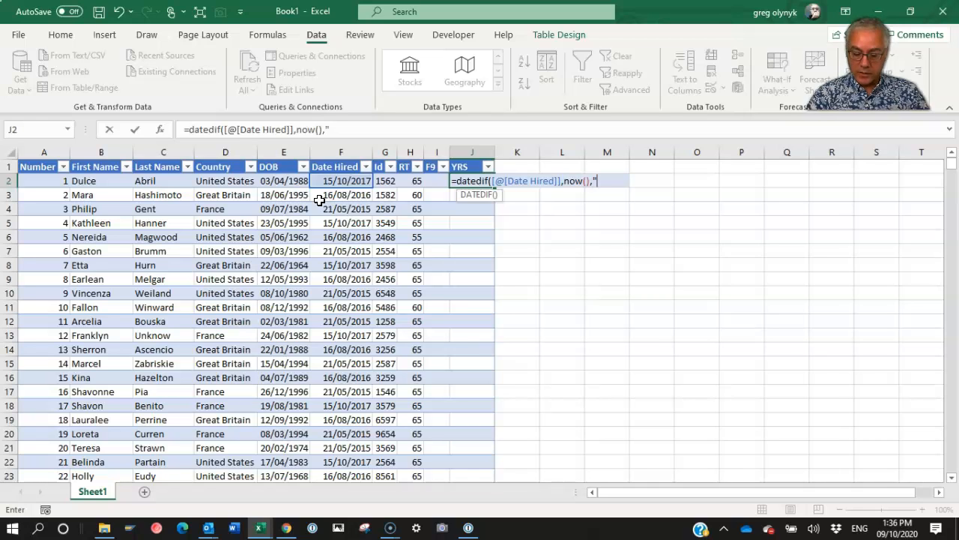
{"action": "type", "text": "Y\")"}
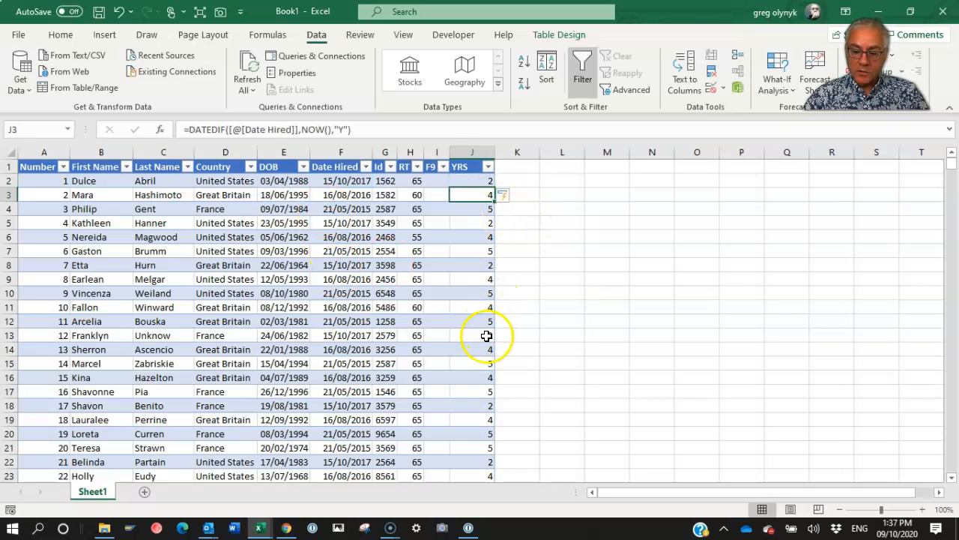
{"action": "left_click", "coordinate": [472, 237]}
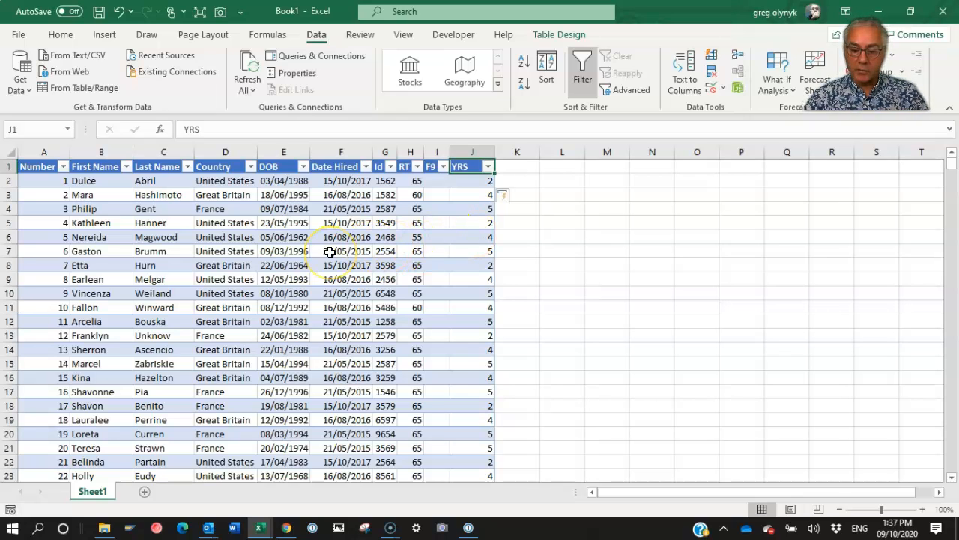
{"action": "mouse_move", "coordinate": [516, 166]}
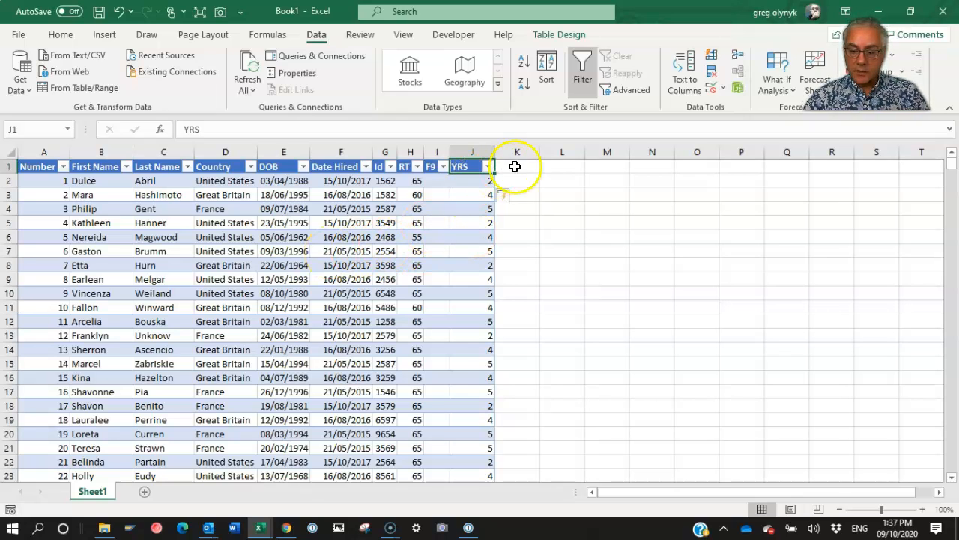
Step: Head cell K1 'RETIRE' to extend the table with a new column
{"action": "left_click", "coordinate": [516, 165]}
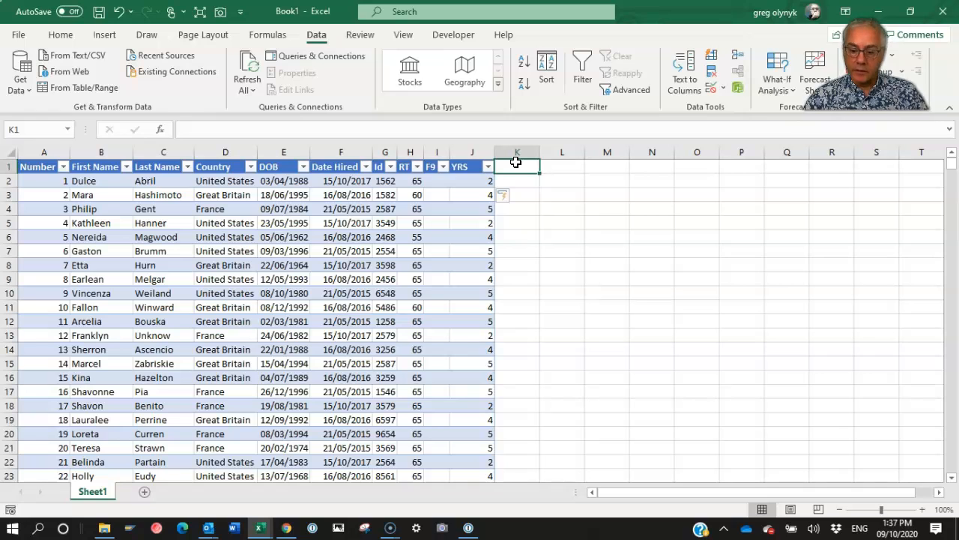
{"action": "type", "text": "RETIRE"}
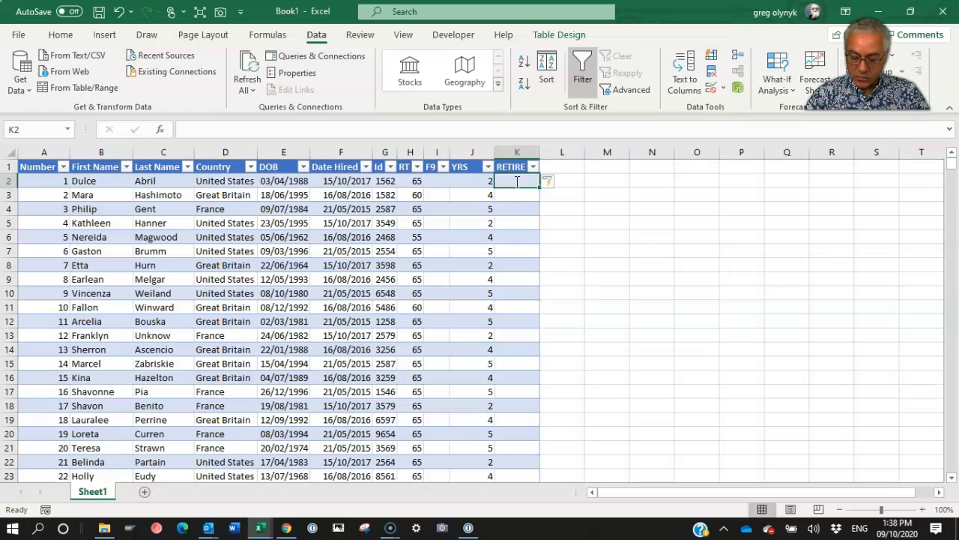
{"action": "type", "text": "=date("}
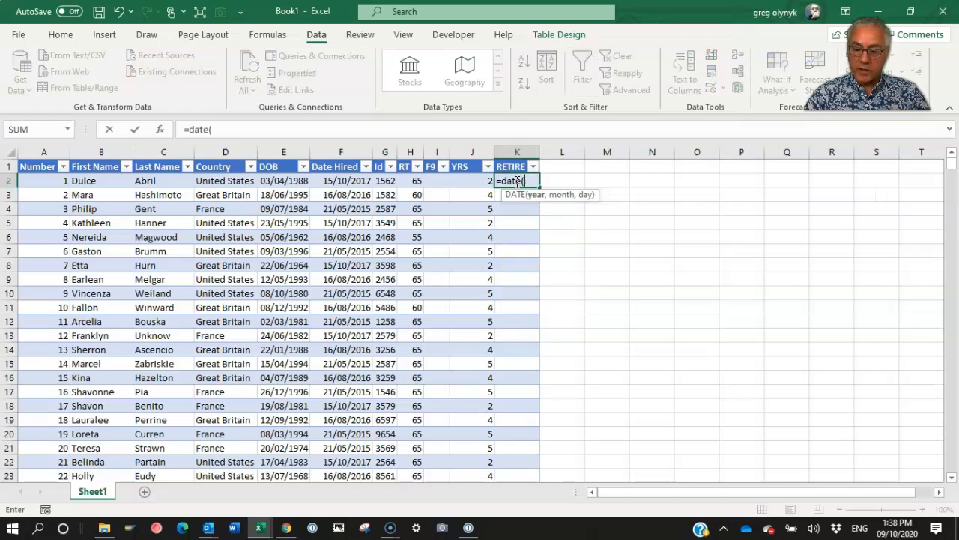
{"action": "type", "text": "year([@DOB"}
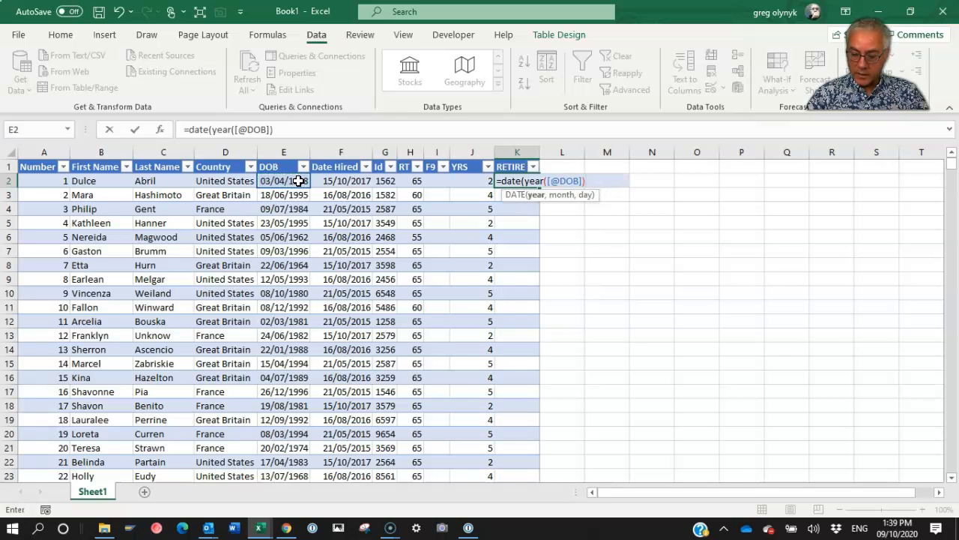
{"action": "left_click", "coordinate": [410, 180]}
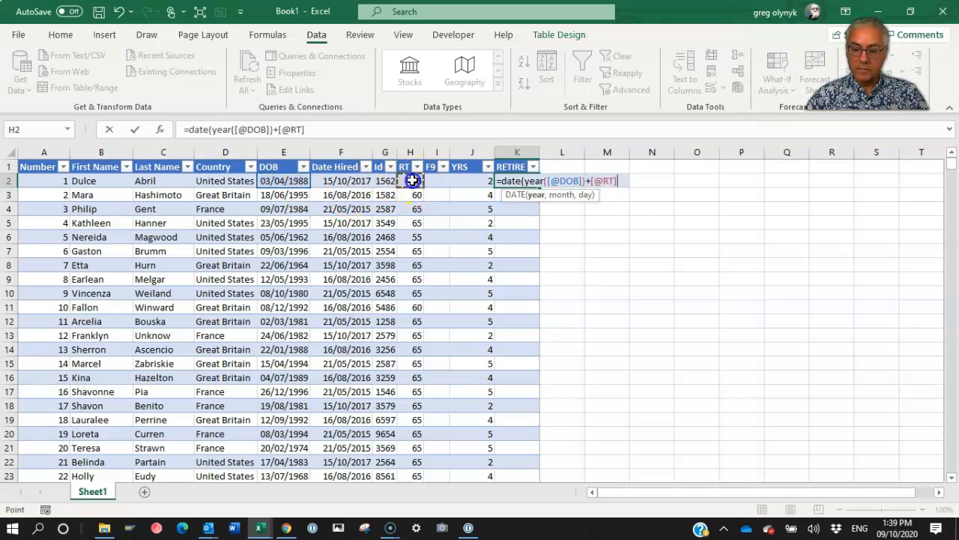
{"action": "type", "text": ","}
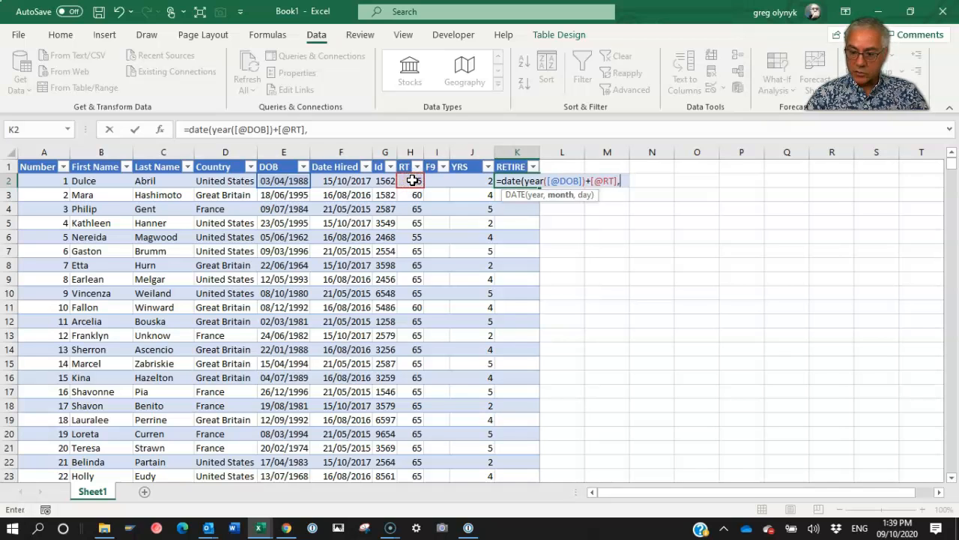
{"action": "type", "text": "month("}
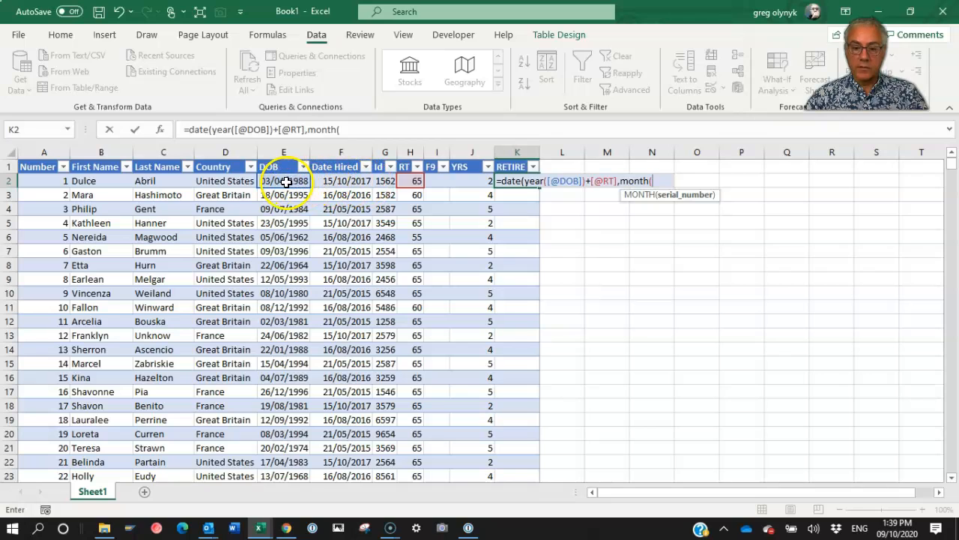
{"action": "left_click", "coordinate": [284, 180]}
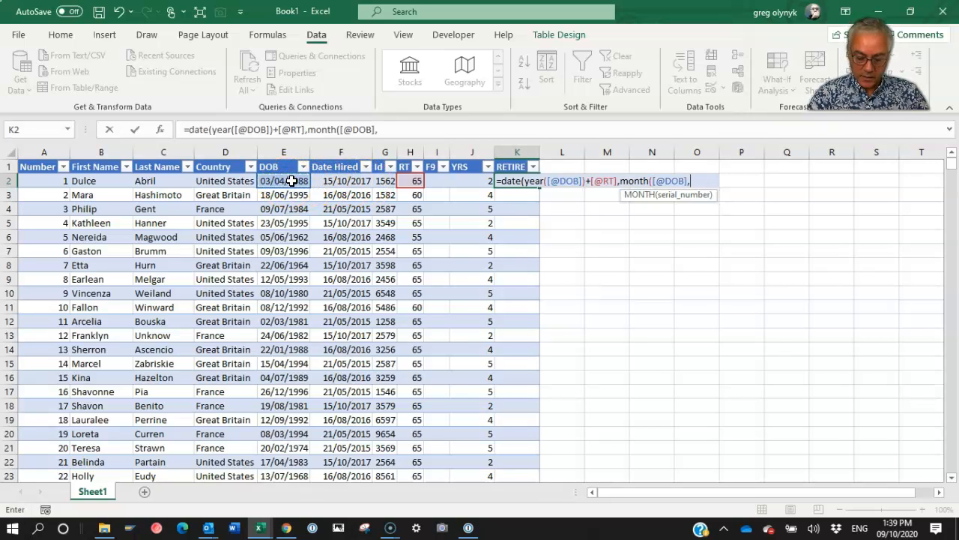
{"action": "type", "text": "day("}
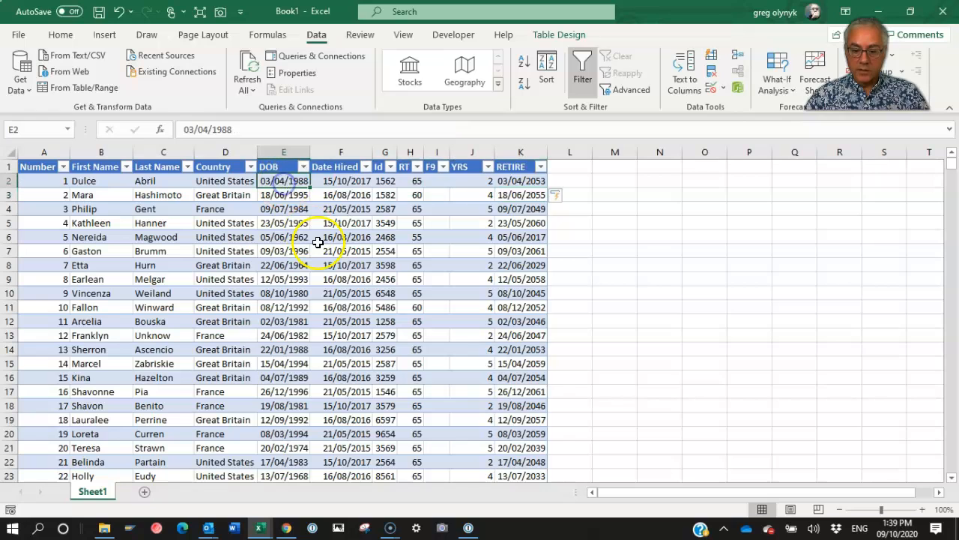
{"action": "mouse_move", "coordinate": [300, 185]}
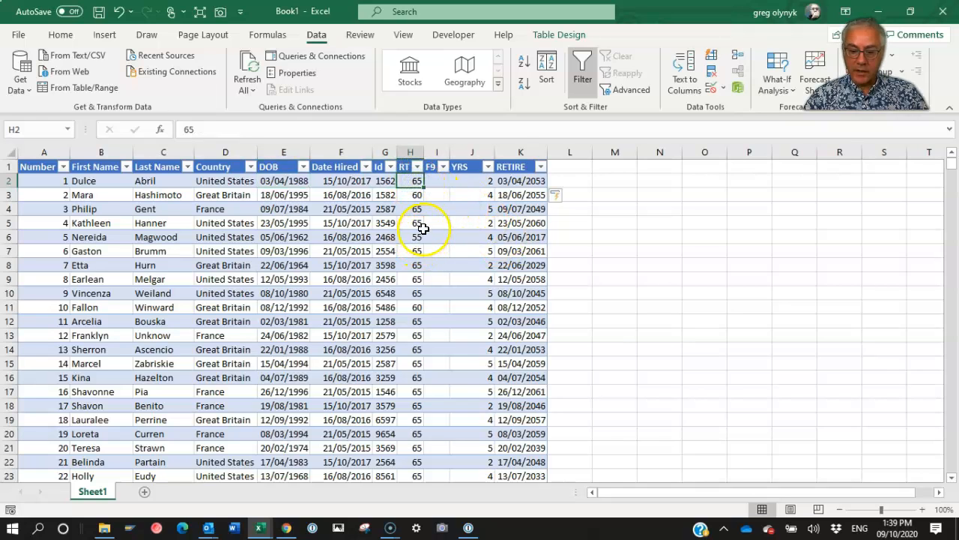
{"action": "mouse_move", "coordinate": [438, 226]}
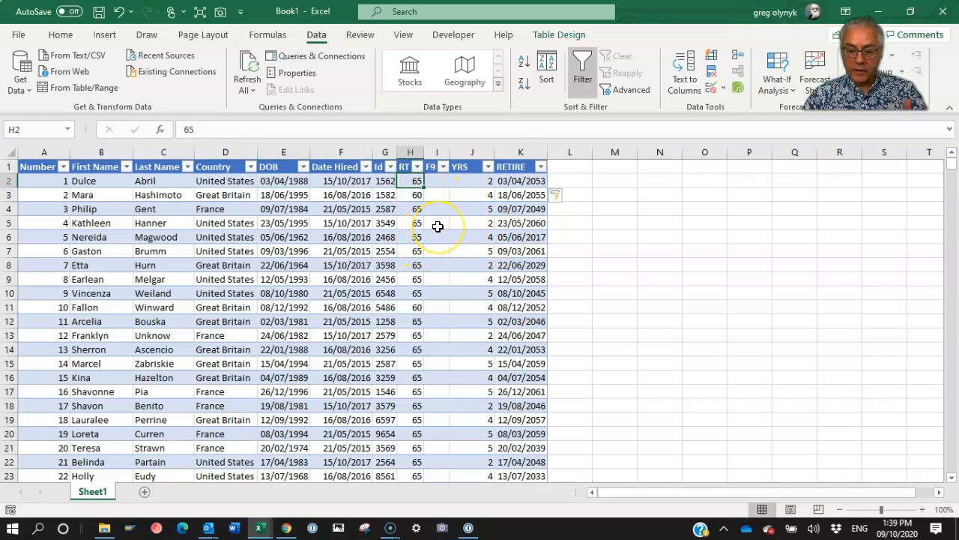